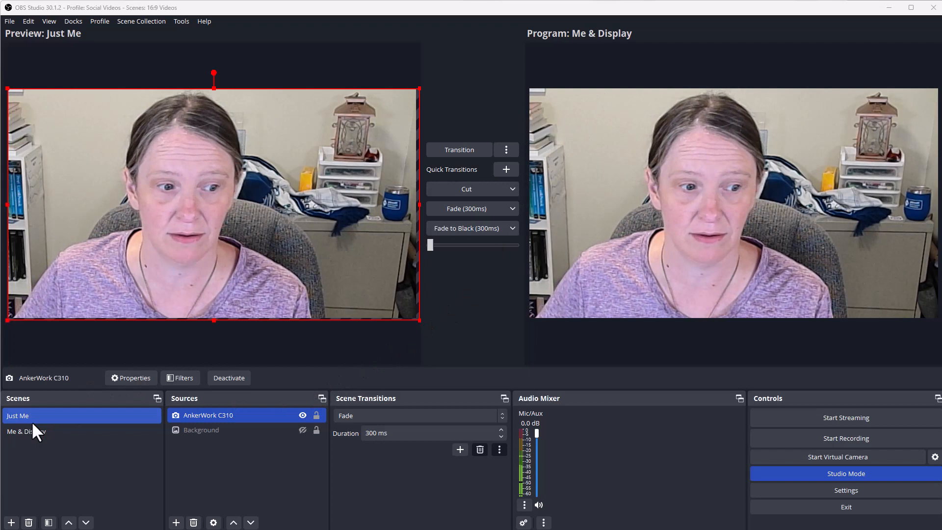
Select the Me & Display scene and its AnkerWork C310 webcam source
click(28, 431)
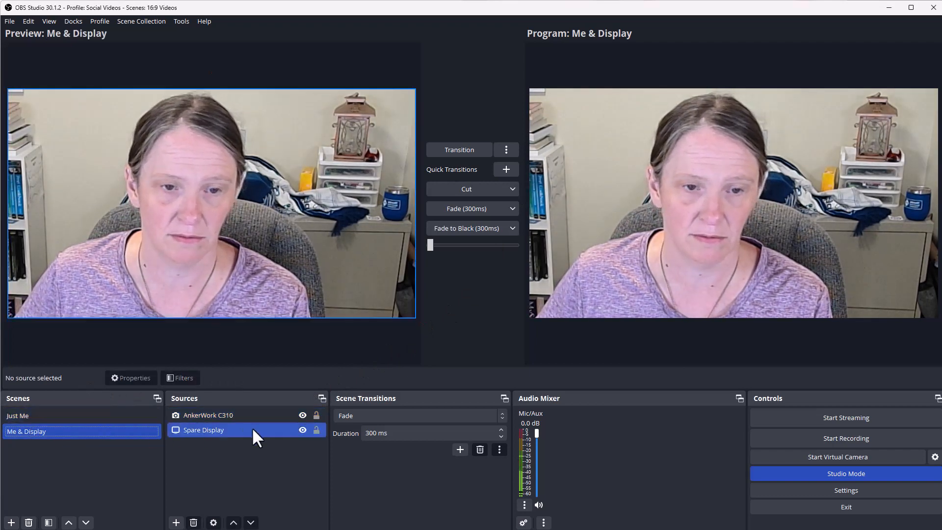
mouse_move(264, 437)
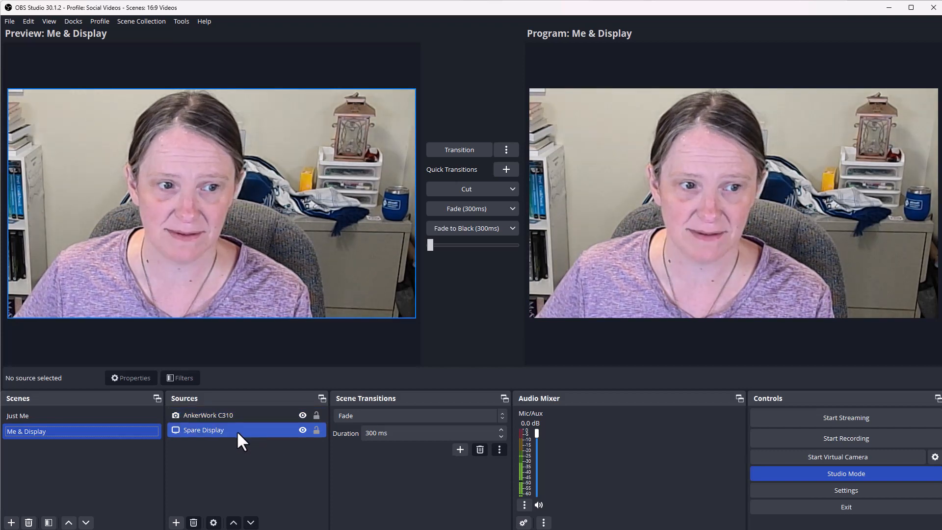
click(207, 416)
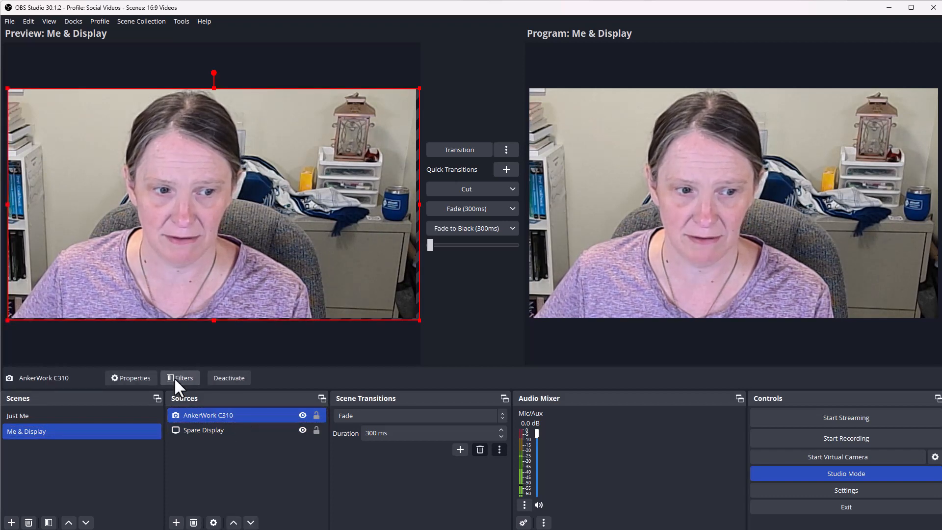
Add a Background Removal effect filter to the AnkerWork C310 webcam
click(181, 378)
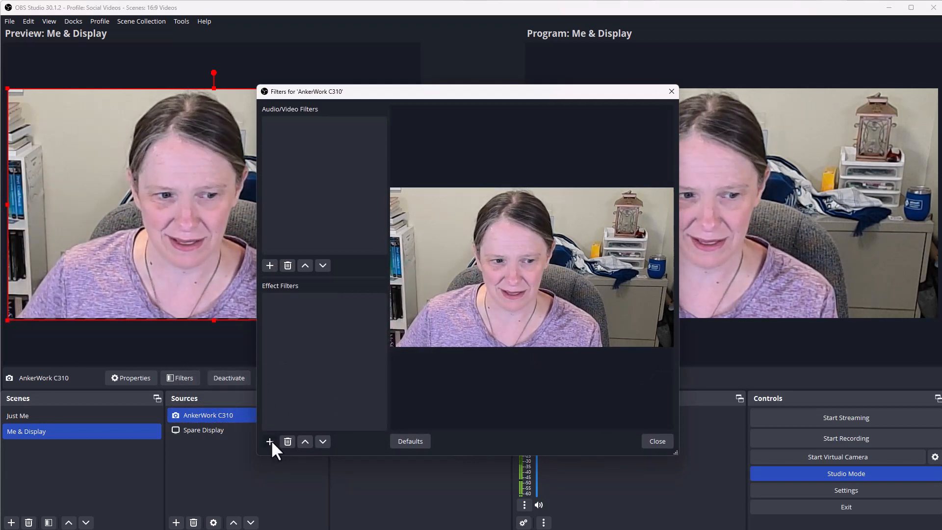
click(269, 442)
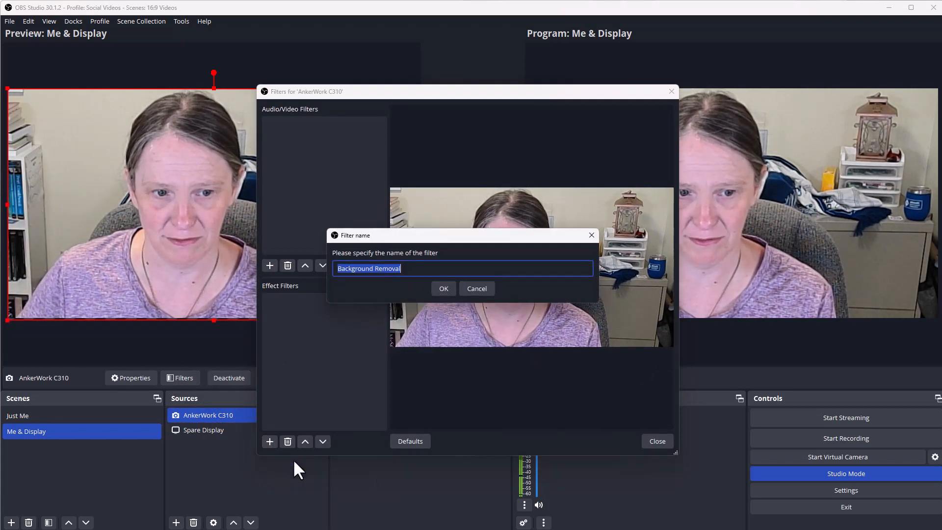
click(443, 288)
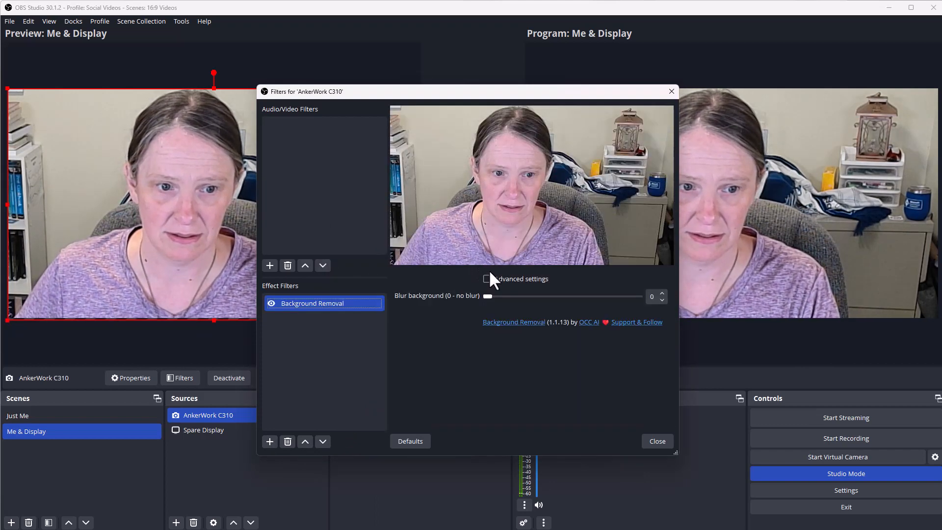
In advanced settings, raise silhouette smoothing, feather slightly and run inference on CPU
click(491, 278)
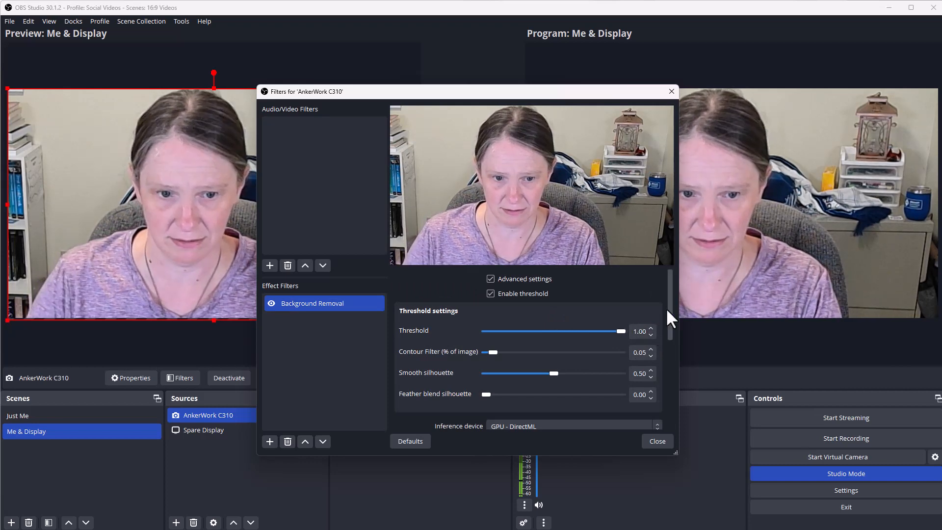
drag(556, 373, 622, 373)
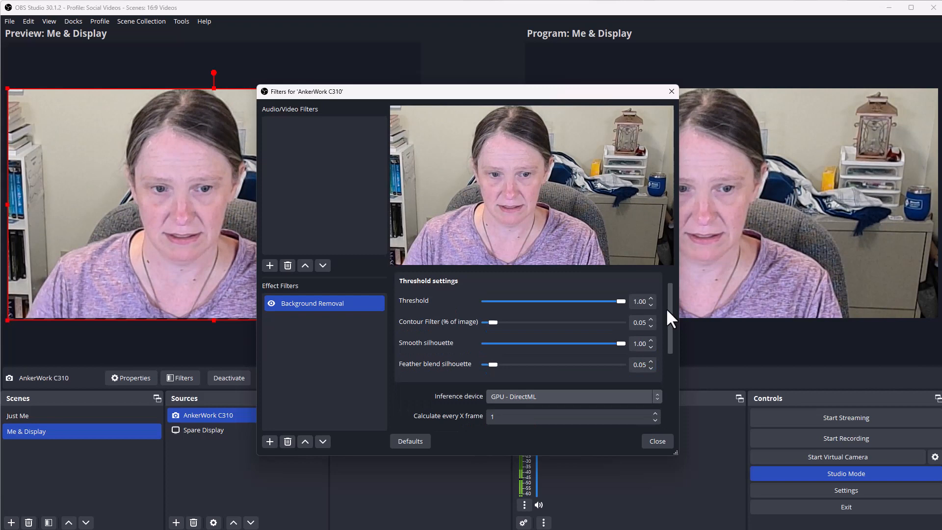
click(571, 396)
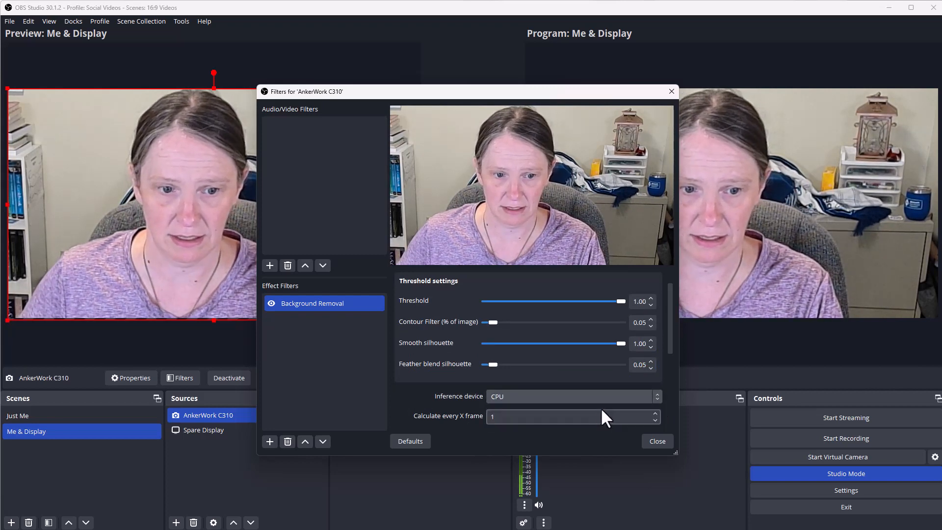
click(656, 440)
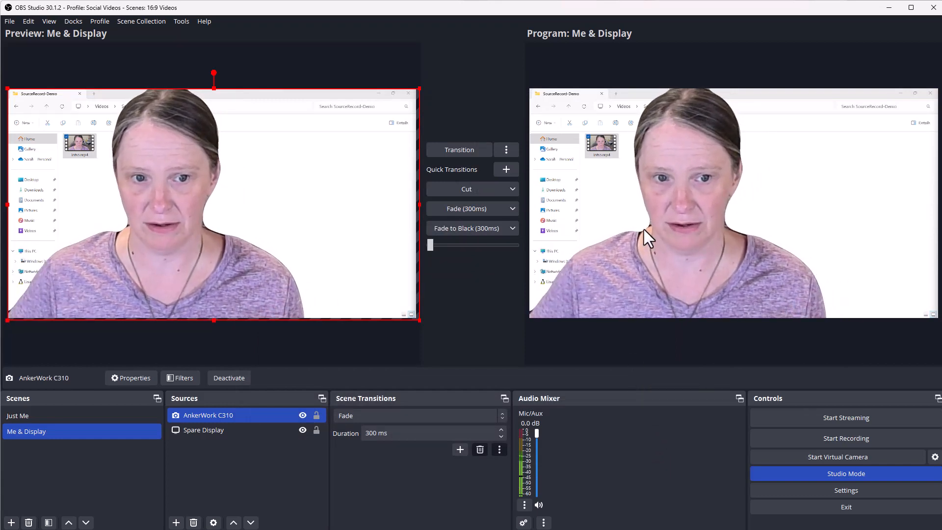
mouse_move(814, 198)
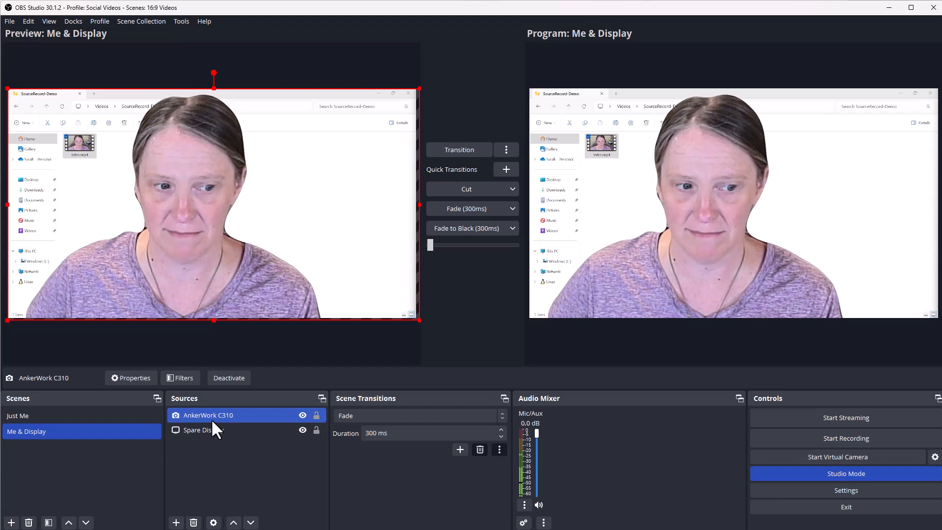
click(213, 430)
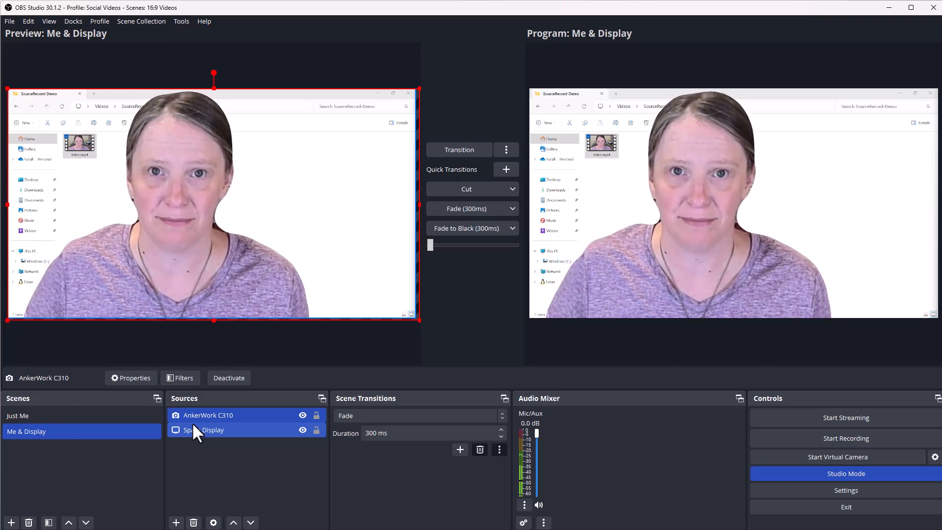
click(208, 414)
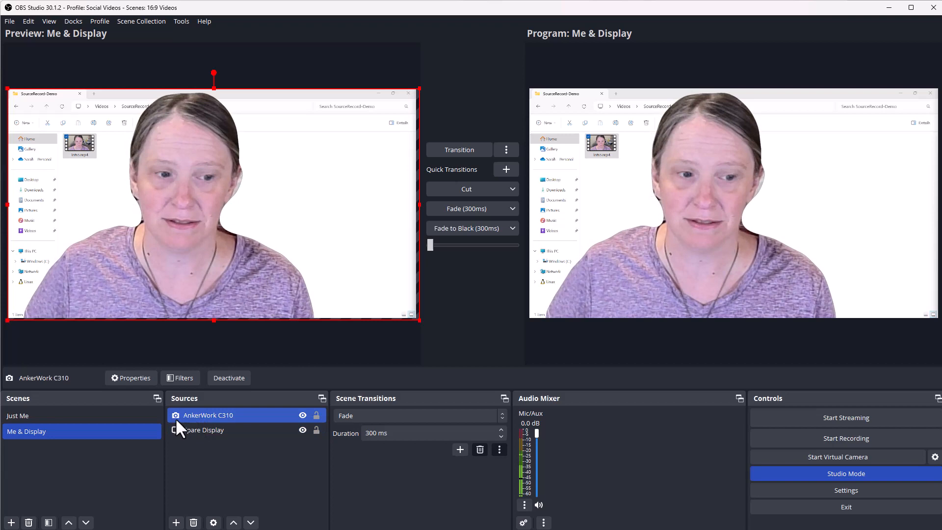
click(208, 414)
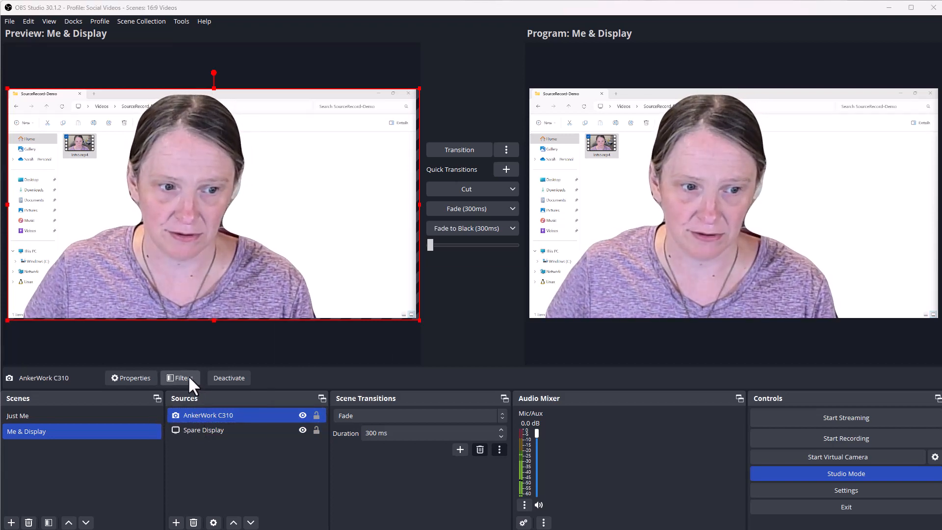
Add a Source Record filter to the webcam alongside Background Removal
click(180, 378)
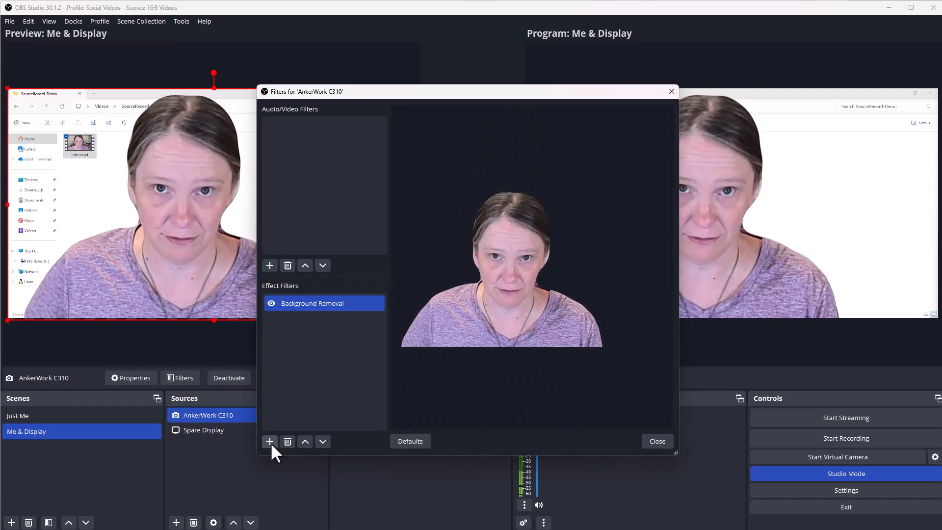
click(269, 442)
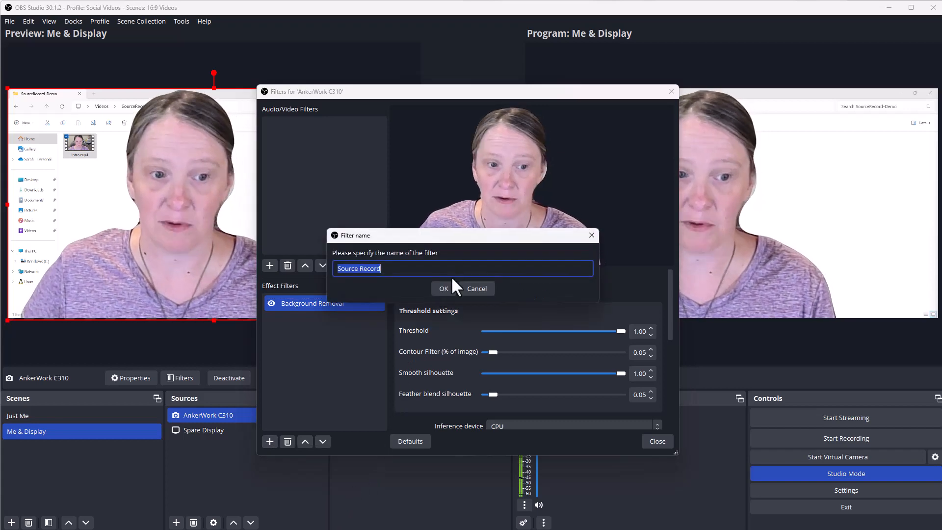
click(443, 289)
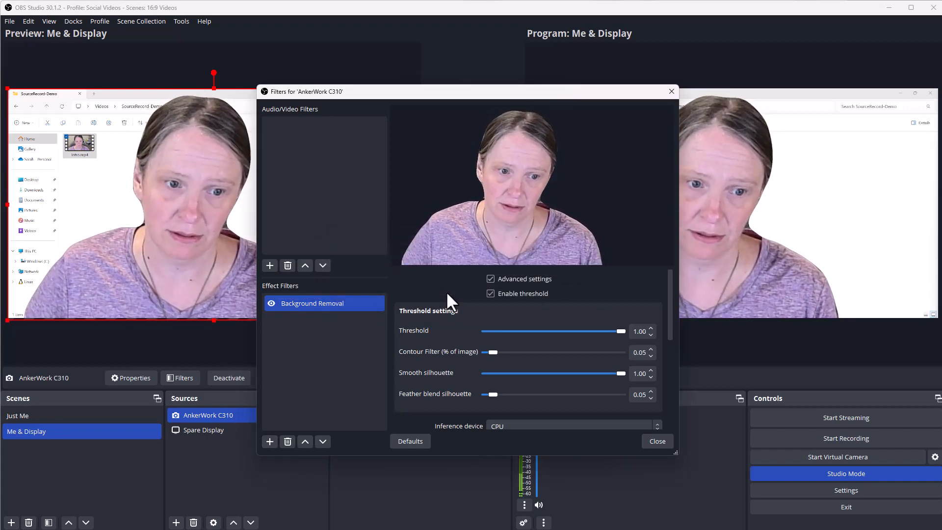
click(304, 320)
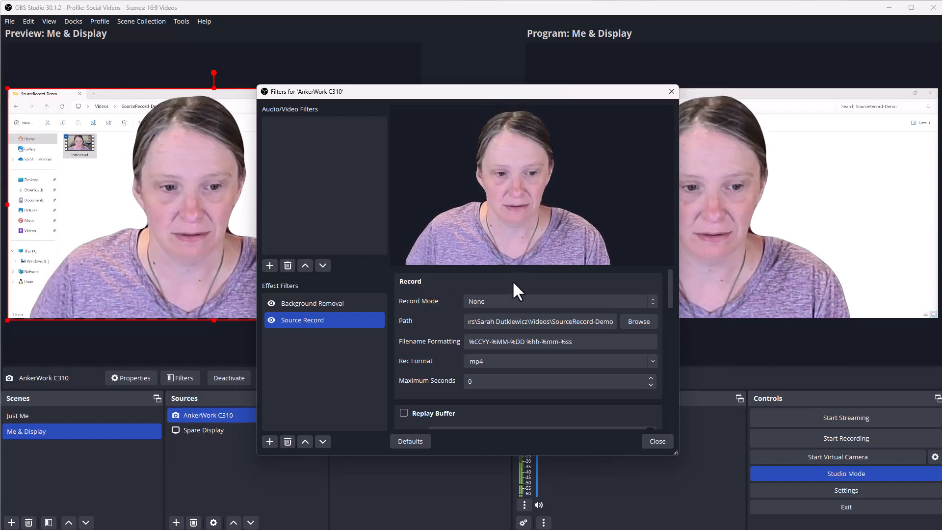
Set Record Mode to Recording, a 'webcam-' filename prefix and mp4 format
click(559, 302)
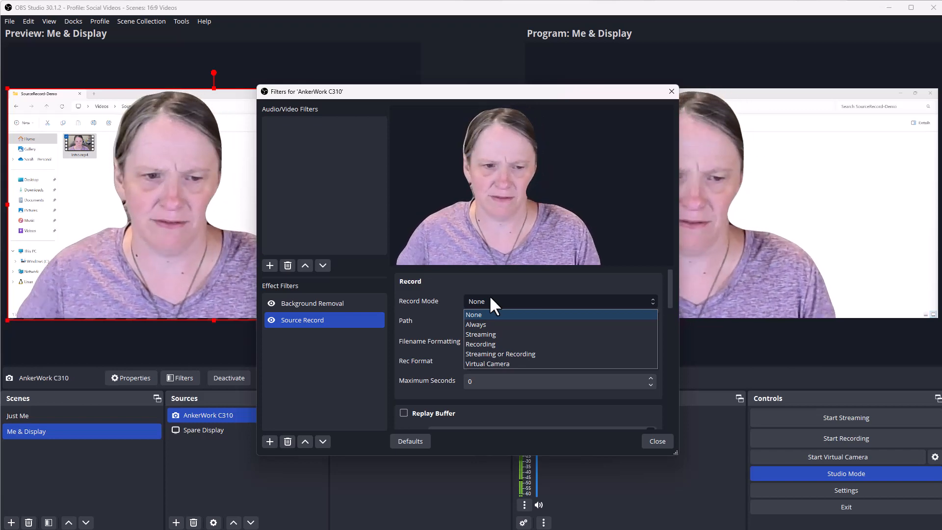
mouse_move(493, 348)
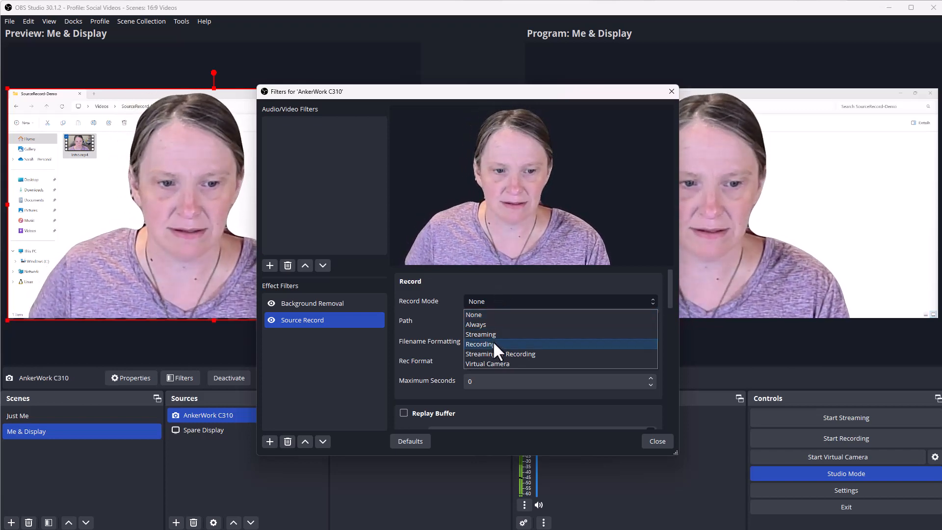
click(480, 344)
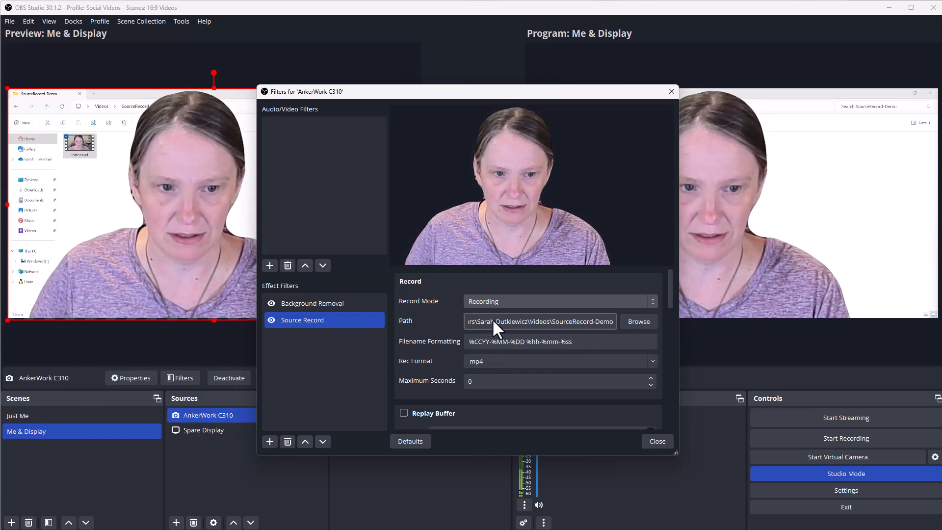
click(539, 321)
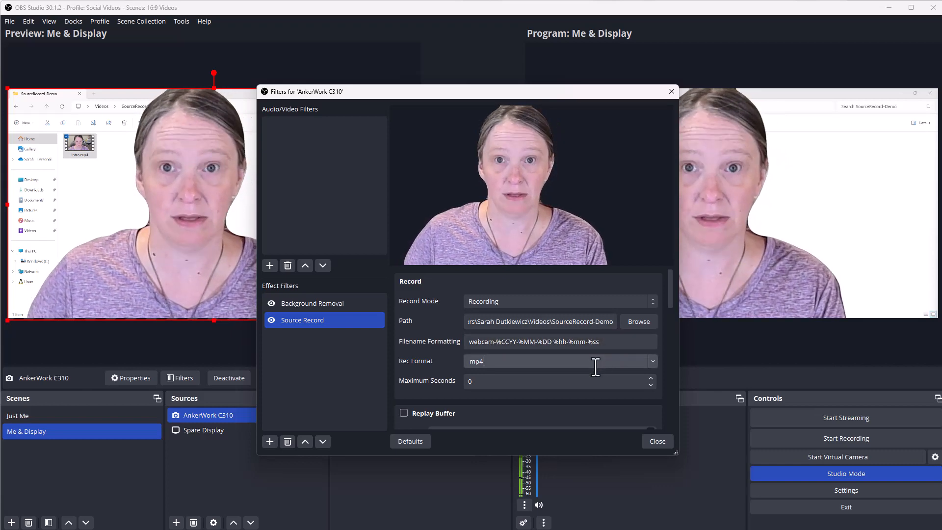
mouse_move(661, 376)
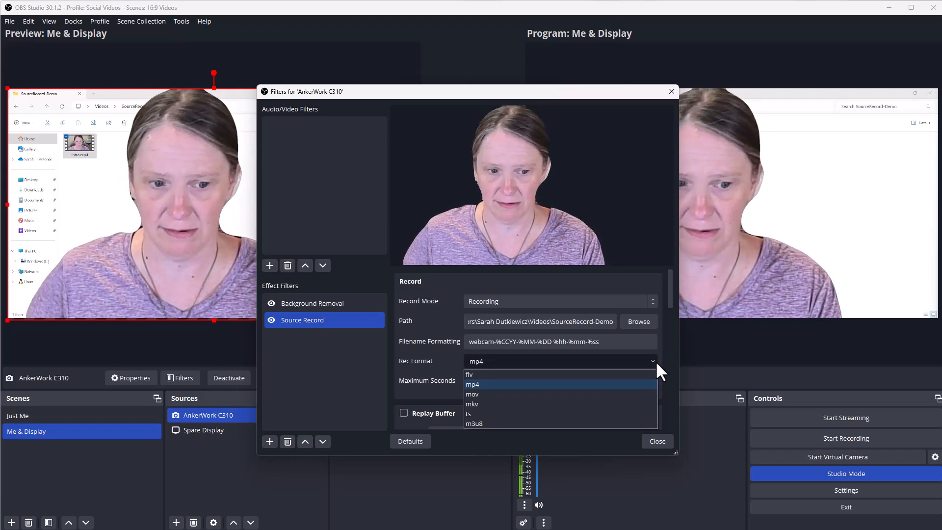
click(472, 384)
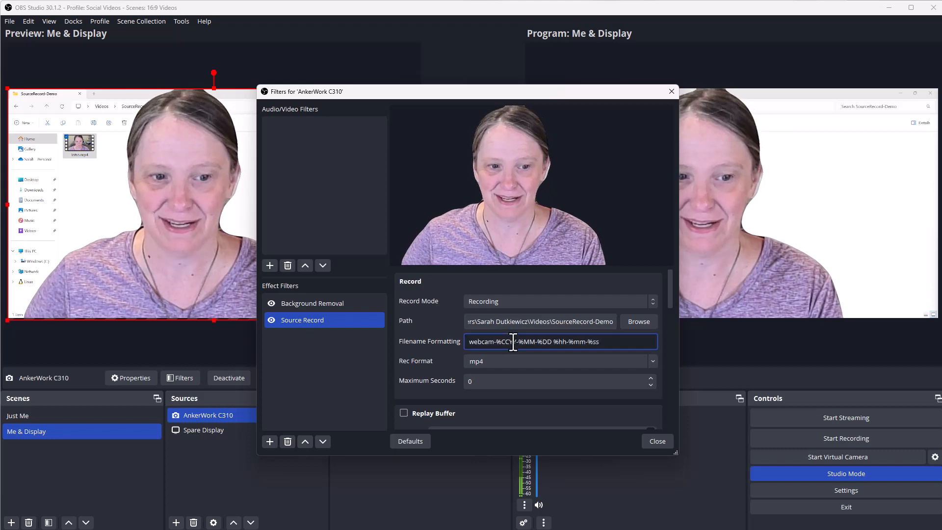
Close the webcam filters and select the Spare Display source
click(657, 440)
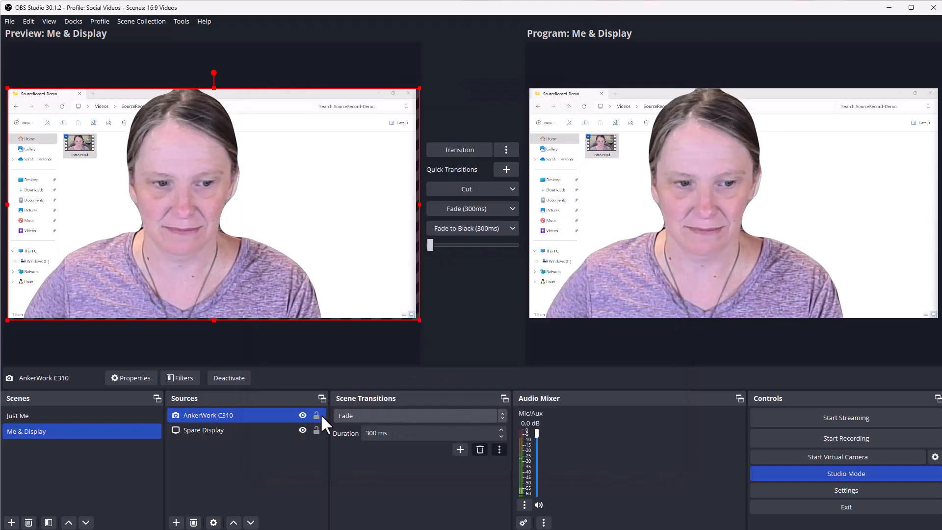
click(204, 430)
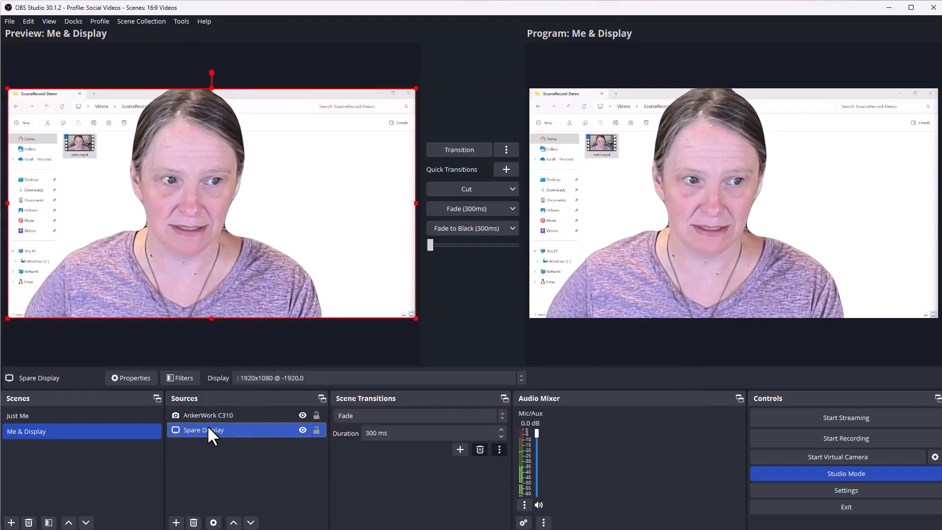
click(207, 415)
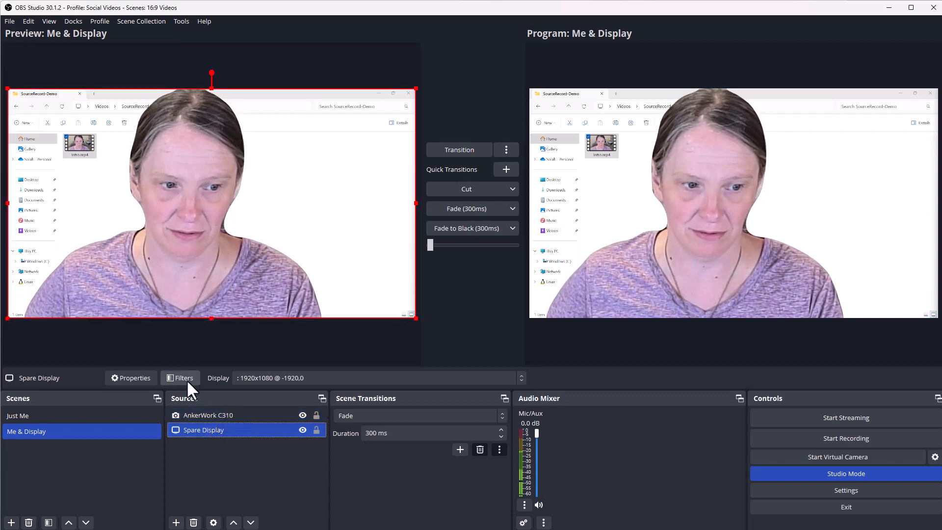
Add a Source Record filter to the Spare Display source
click(183, 378)
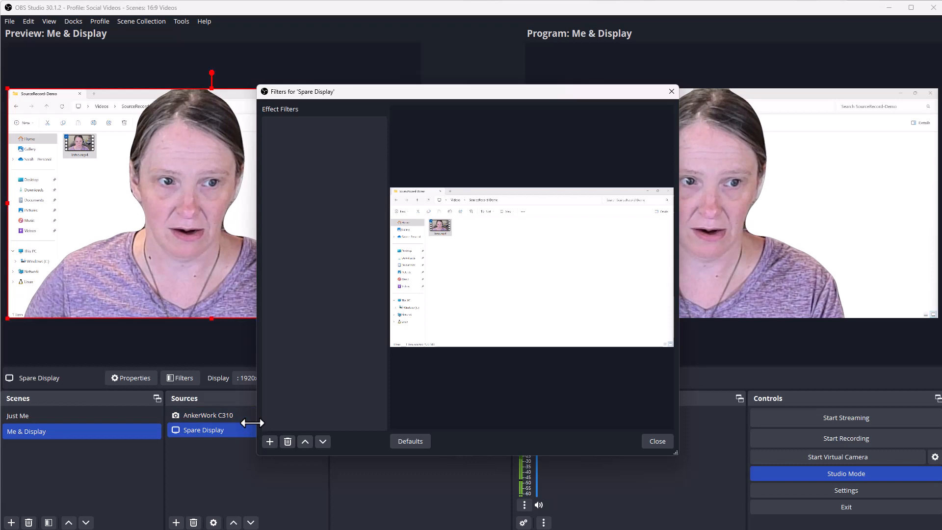
click(268, 442)
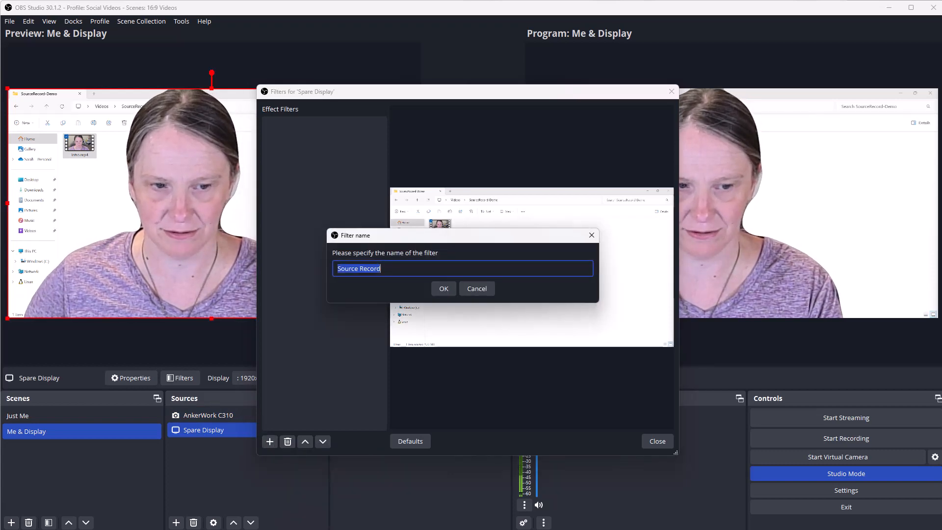
click(443, 288)
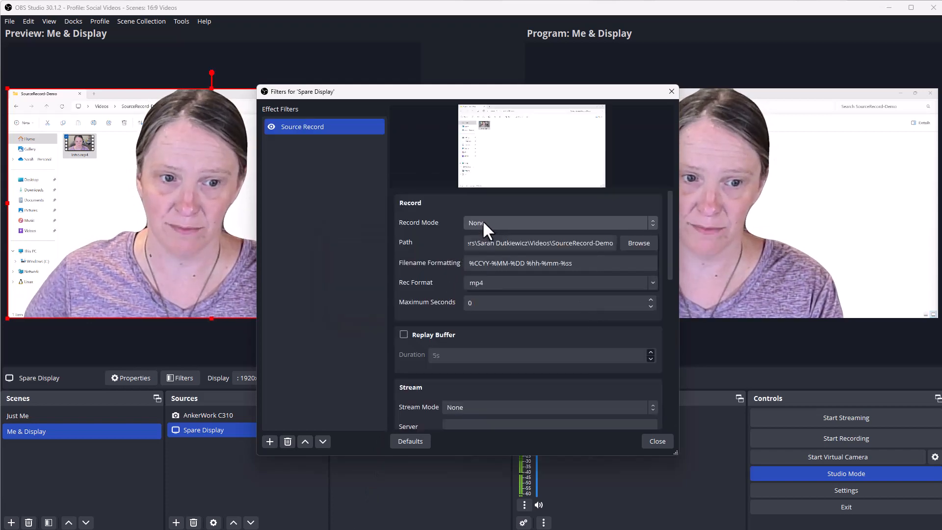
Set Record Mode to Recording, filename 'display-%CYY-%MM-%DD %hh-%mm-%ss' and mp4 format
click(559, 222)
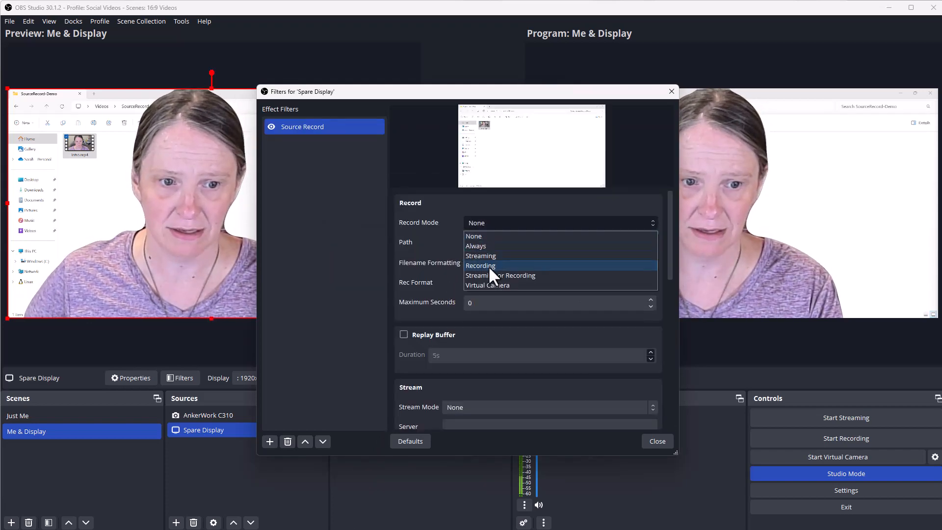
click(480, 266)
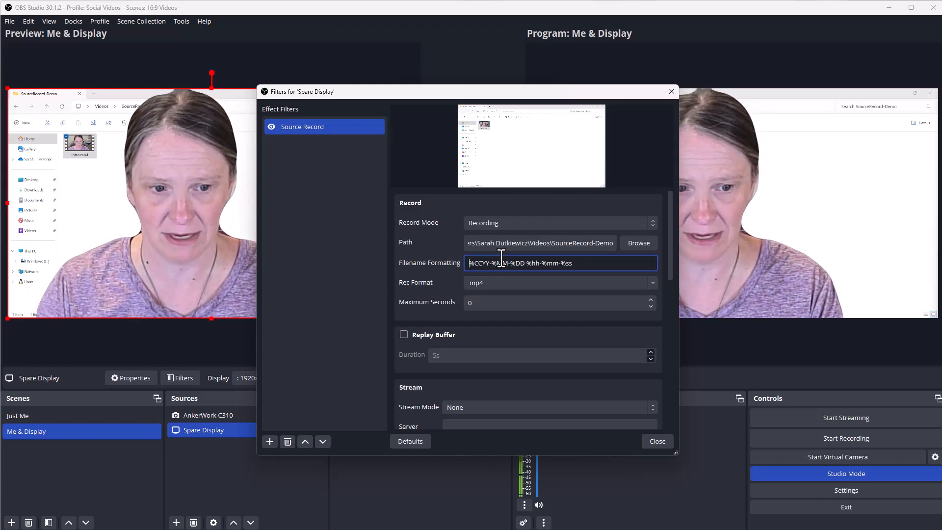
text(display)
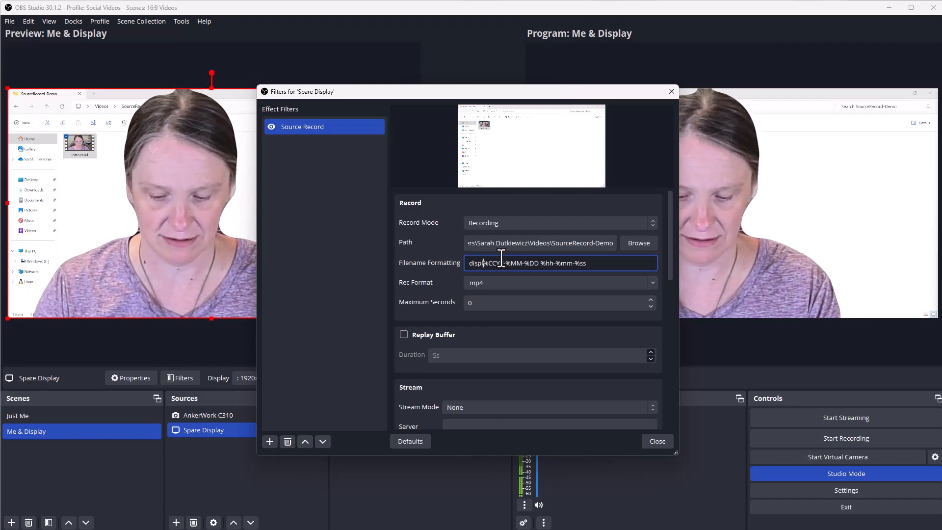
text(display-%CYY-%MM-%DD %hh-%mm-%ss)
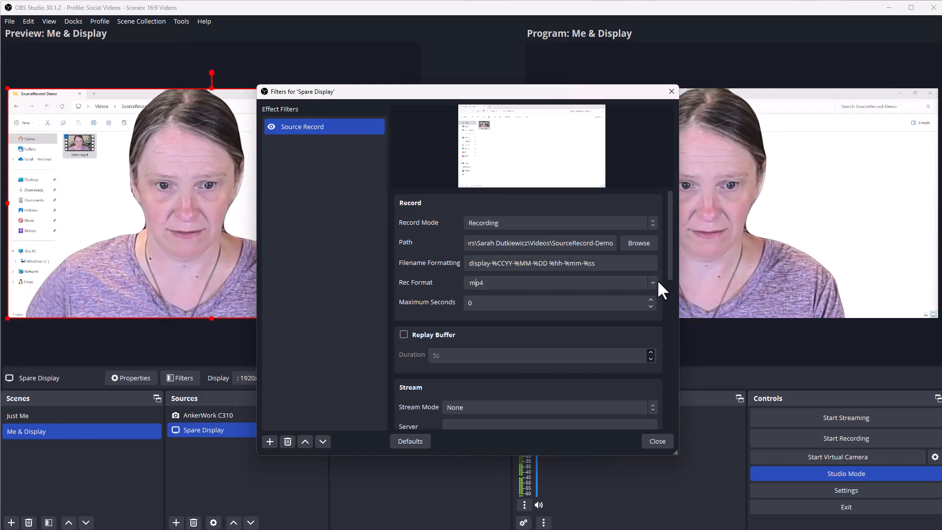
click(652, 283)
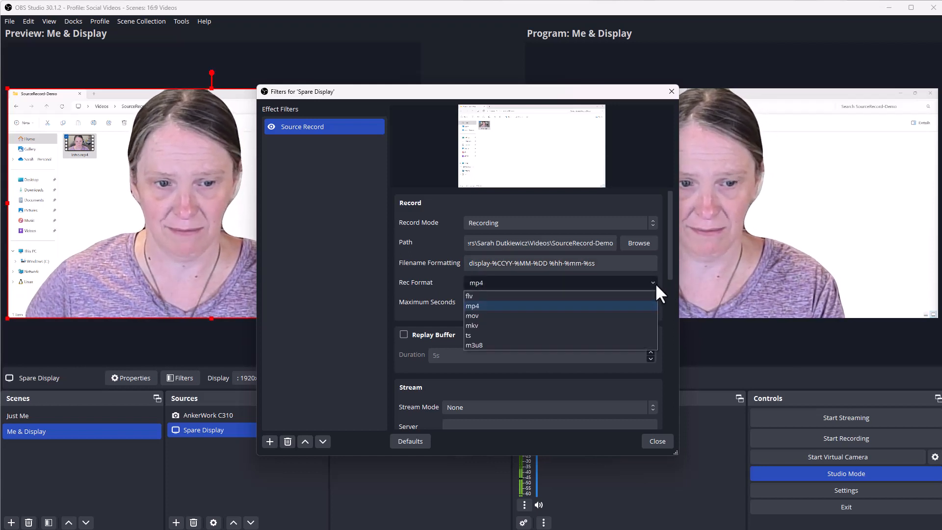
click(473, 307)
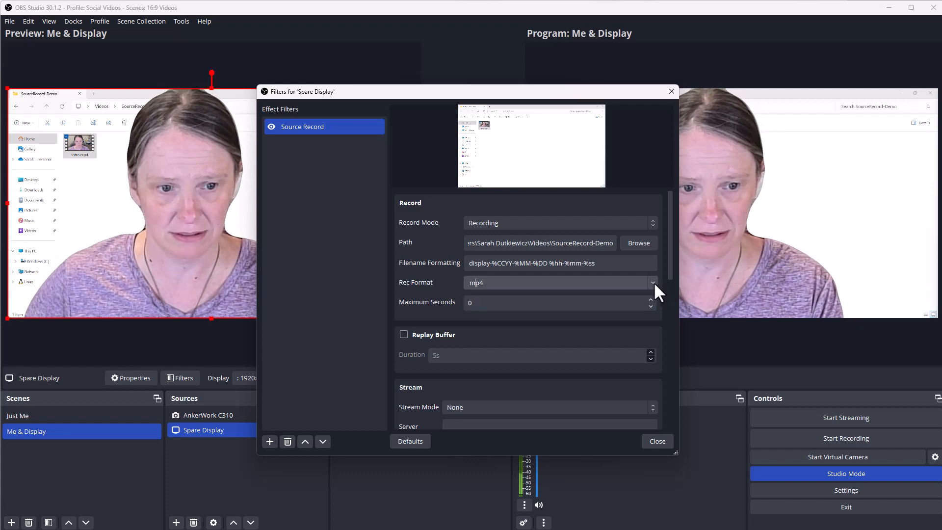
mouse_move(637, 444)
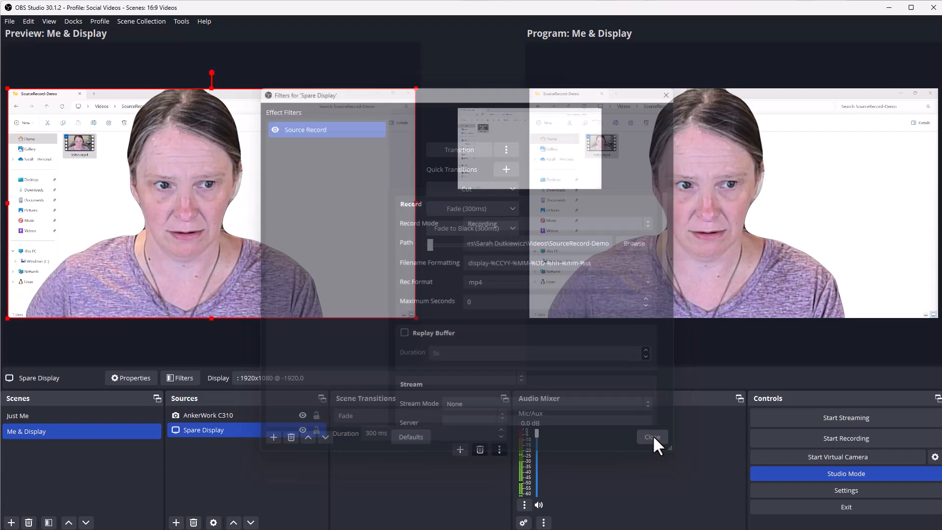
Close the Spare Display filters and return to the Me & Display scene
click(652, 437)
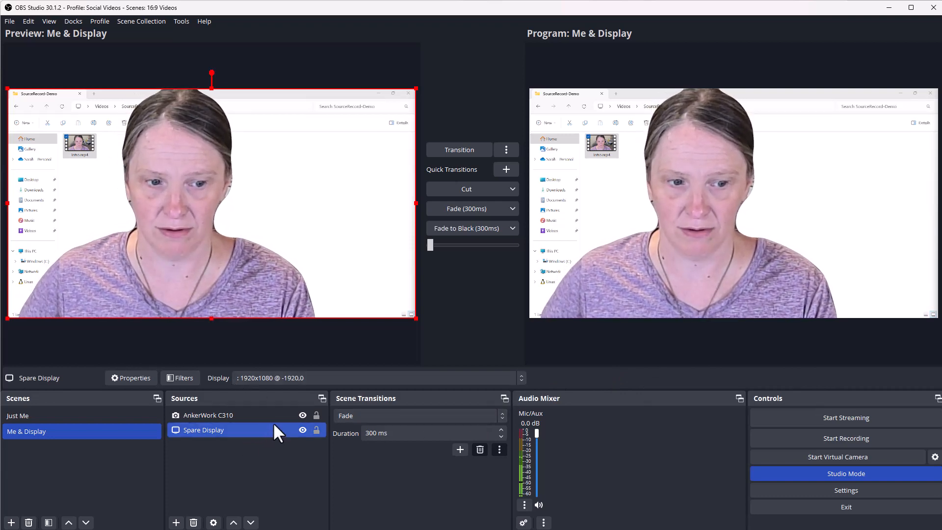
click(207, 415)
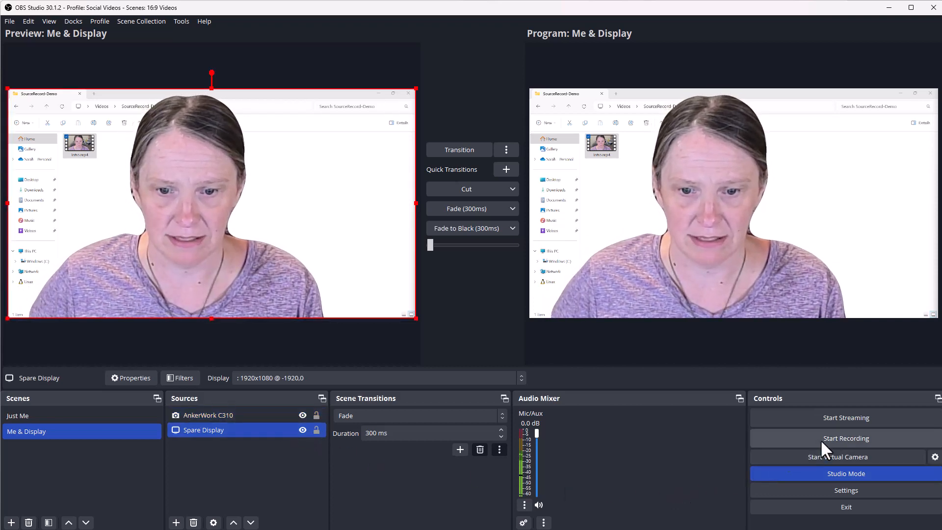
Start and stop a short test recording to produce separate webcam and display mp4 files
click(845, 438)
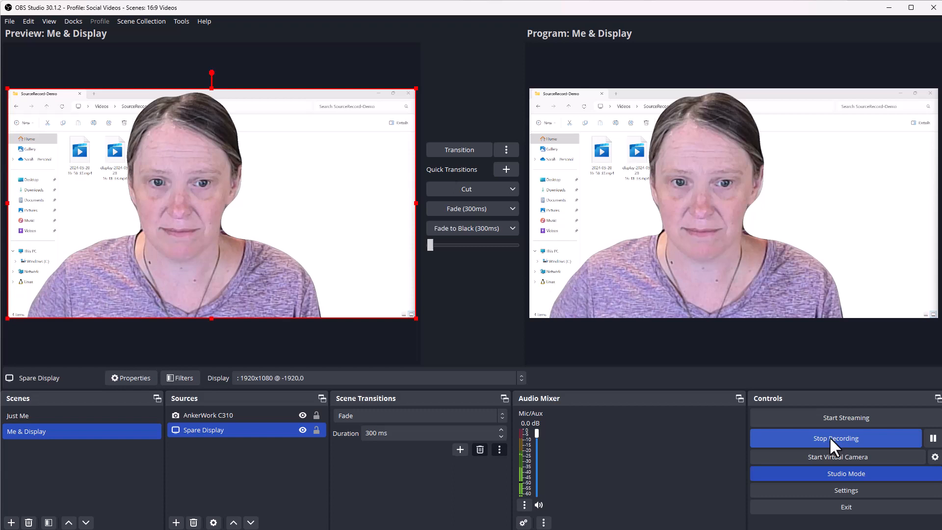
click(836, 438)
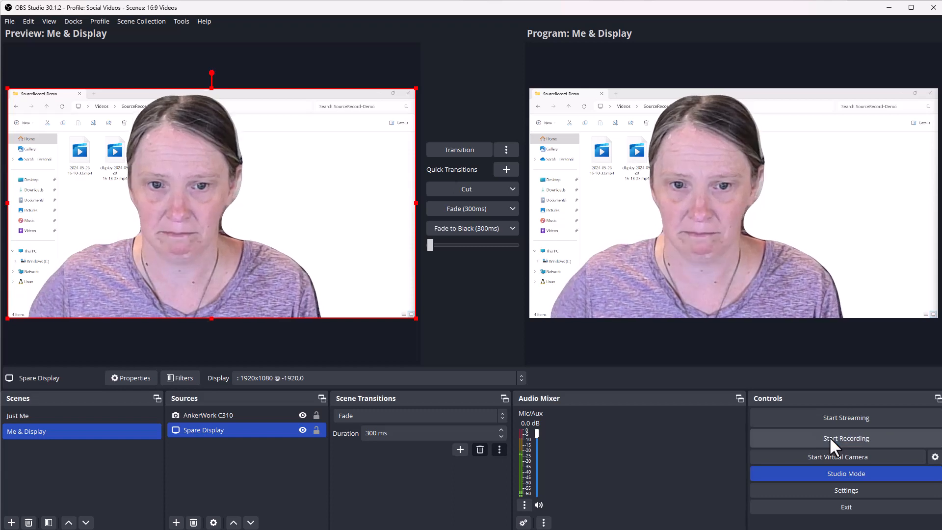